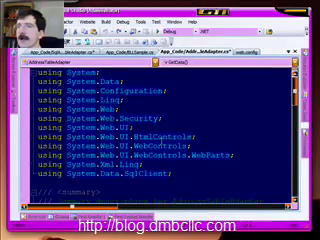
{"action": "scroll", "scroll_direction": "down", "scroll_amount": 3}
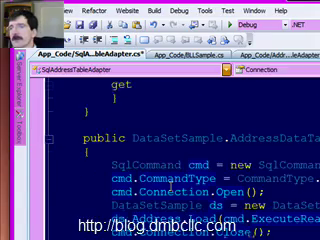
{"action": "scroll", "scroll_direction": "down", "scroll_amount": 3}
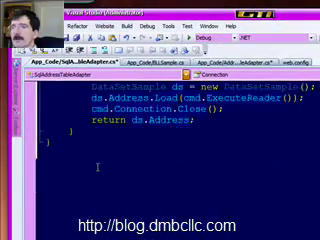
{"action": "scroll", "scroll_direction": "down", "scroll_amount": 3}
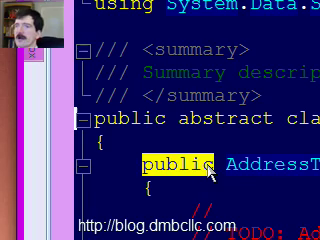
{"action": "type", "text": "pro"}
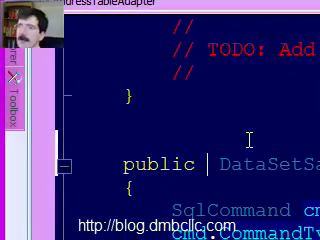
{"action": "type", "text": "abstract"}
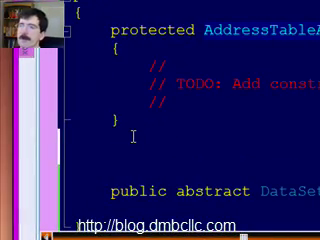
{"action": "type", "text": "public"}
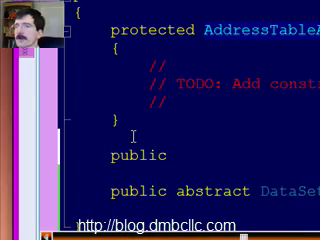
{"action": "type", "text": "GetAdapter"}
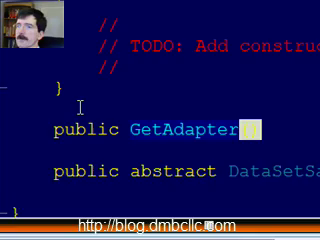
{"action": "type", "text": "()"}
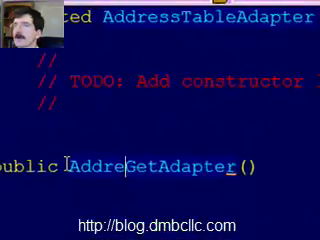
{"action": "type", "text": "AddressTable"}
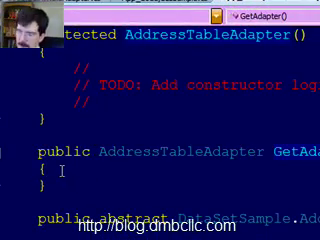
{"action": "type", "text": "return new"}
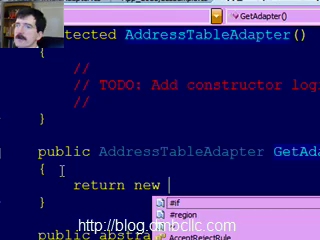
{"action": "type", "text": "S1"}
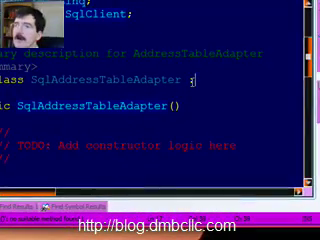
{"action": "type", "text": "Add"}
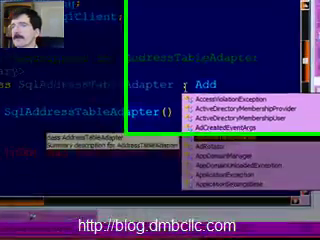